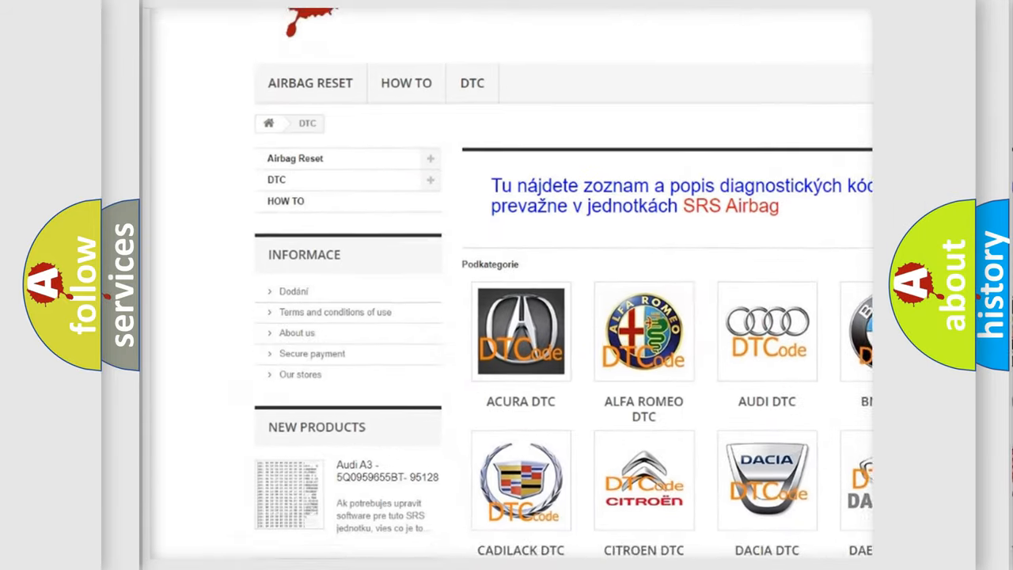
{"action": "scroll", "scroll_direction": "down", "scroll_amount": 3}
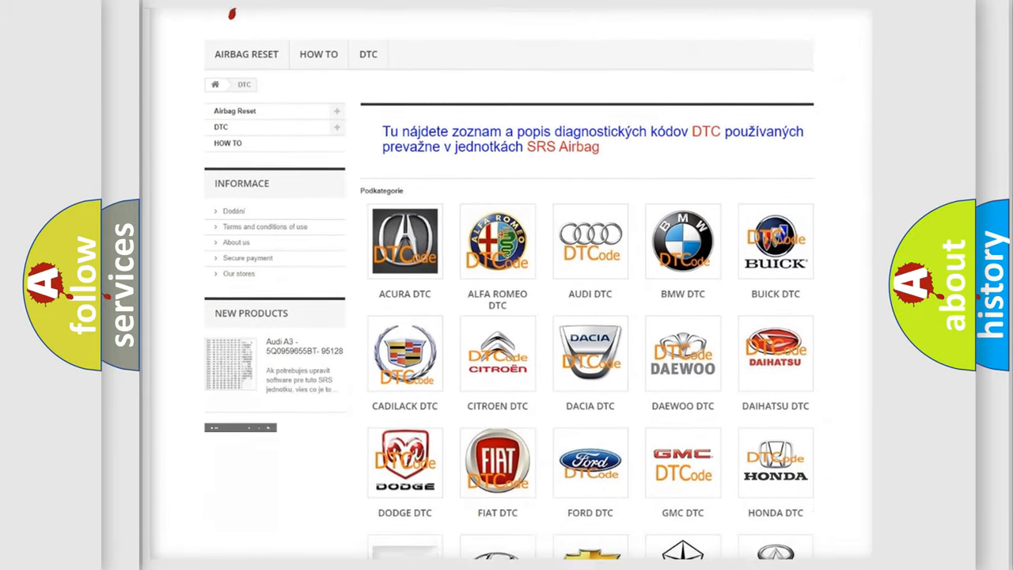
{"action": "scroll", "scroll_direction": "down", "scroll_amount": 3}
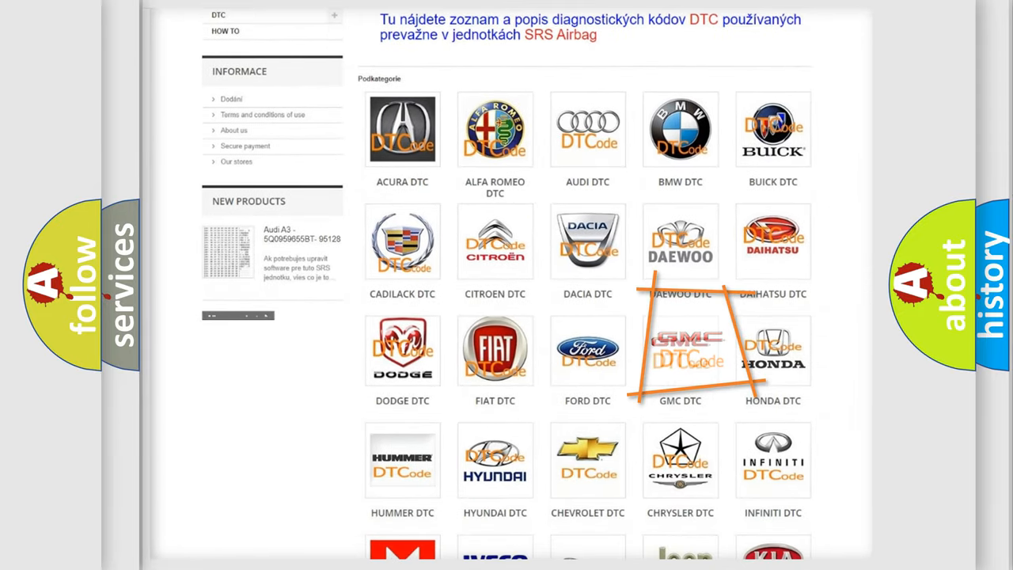